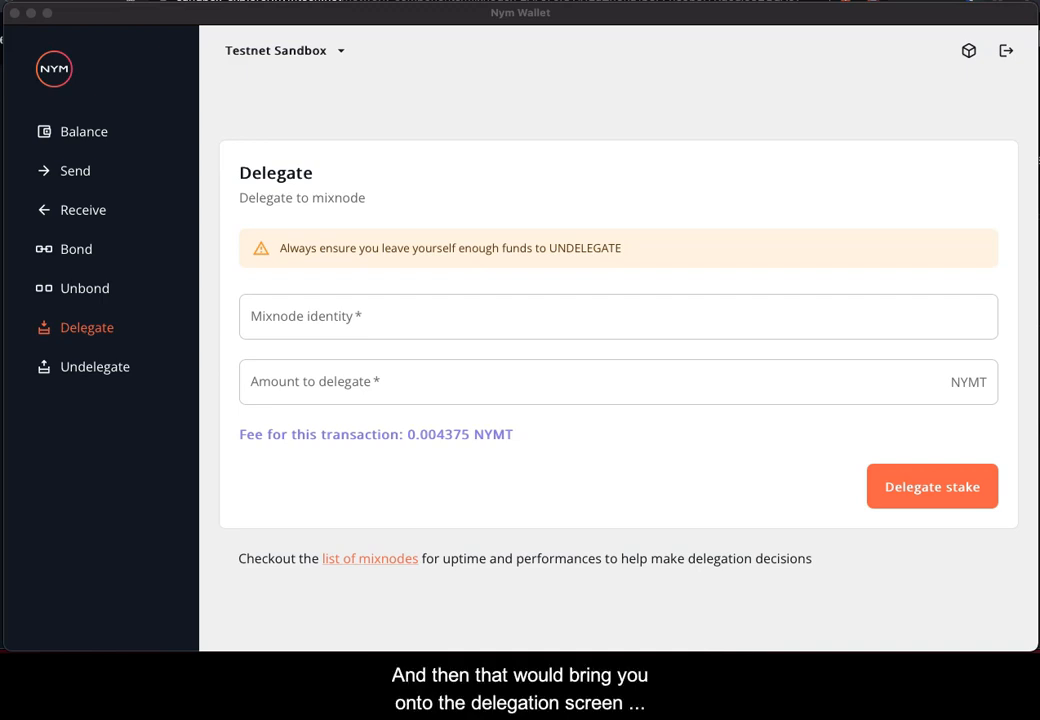
mouse_move(358, 618)
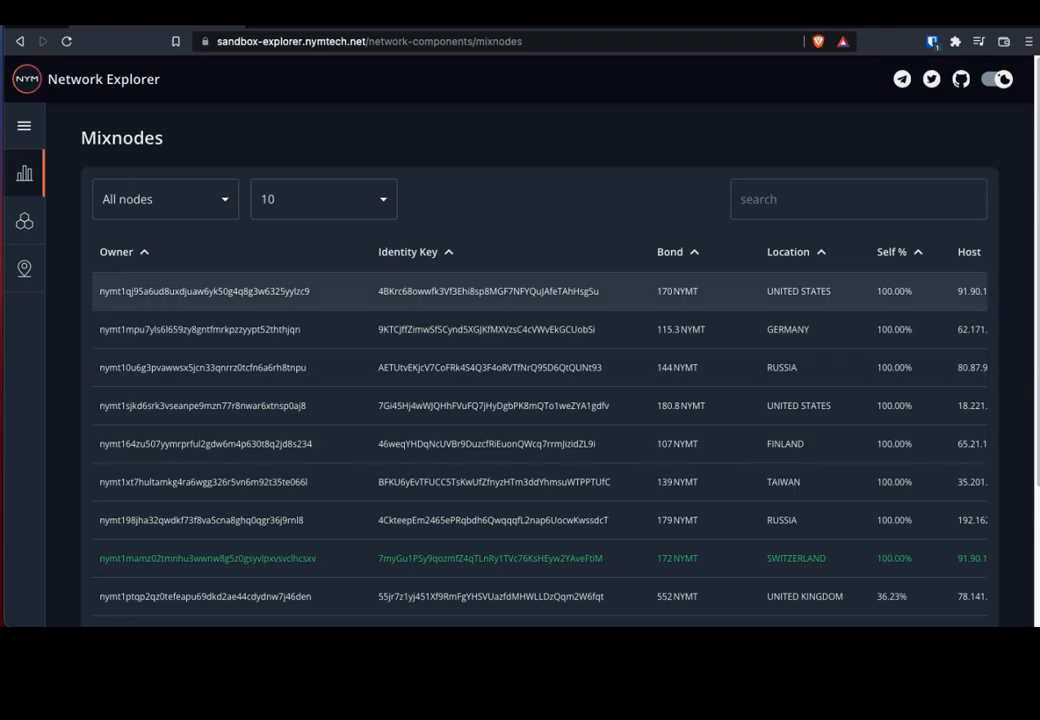
Step: Filter the mixnodes list to Active nodes only and sort them by bond amount
click(163, 198)
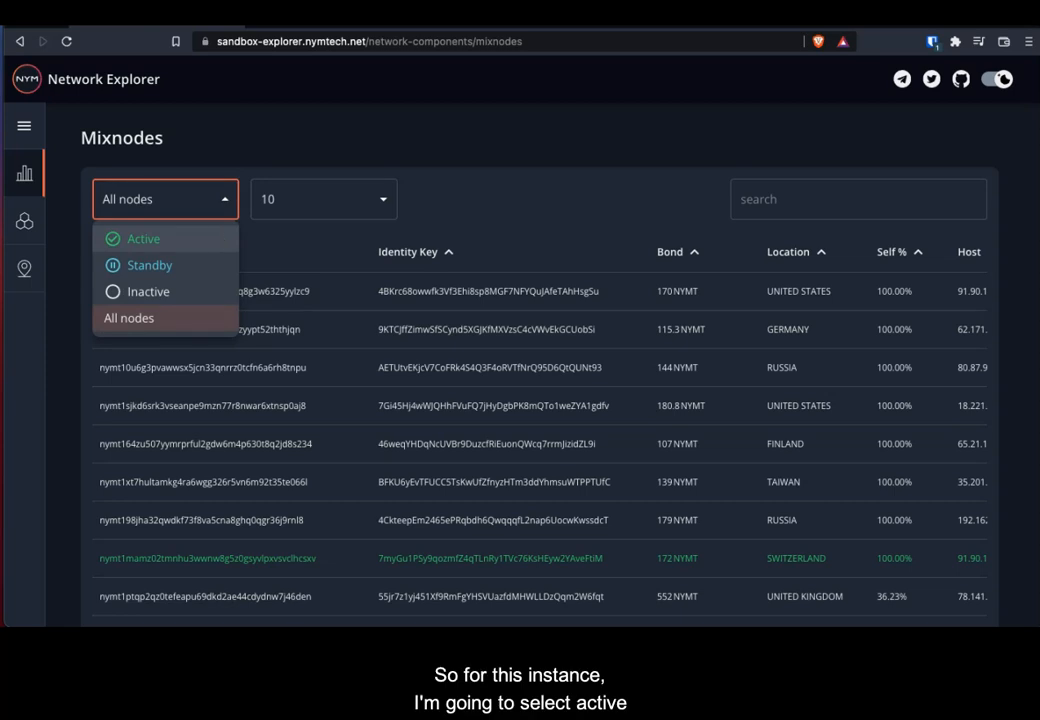
click(143, 238)
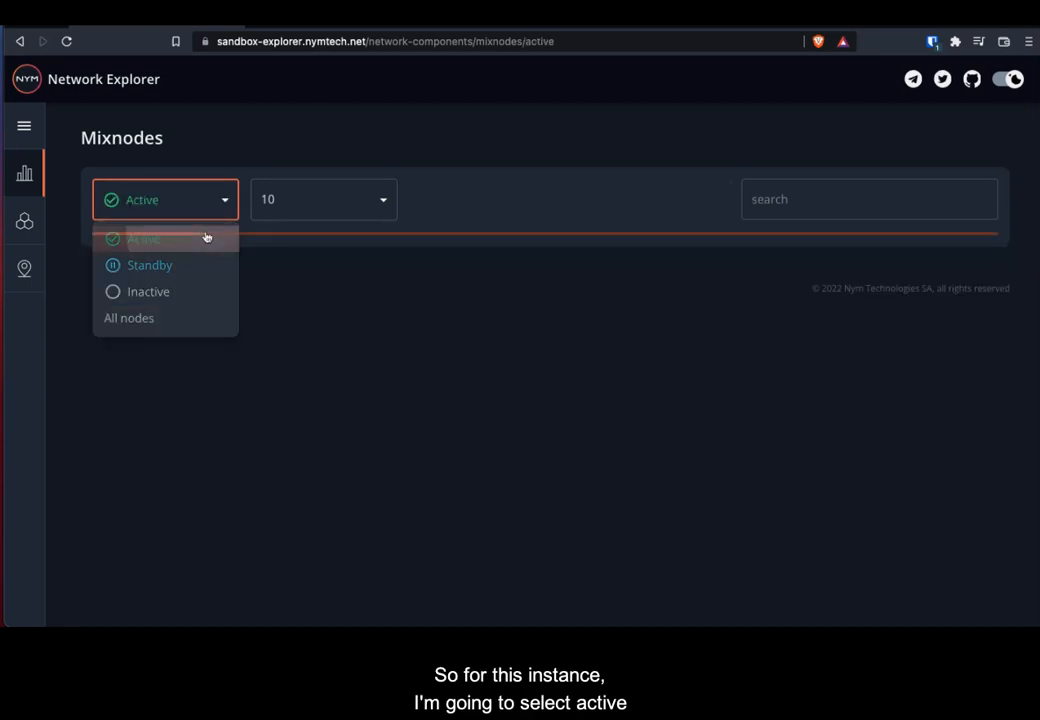
click(143, 239)
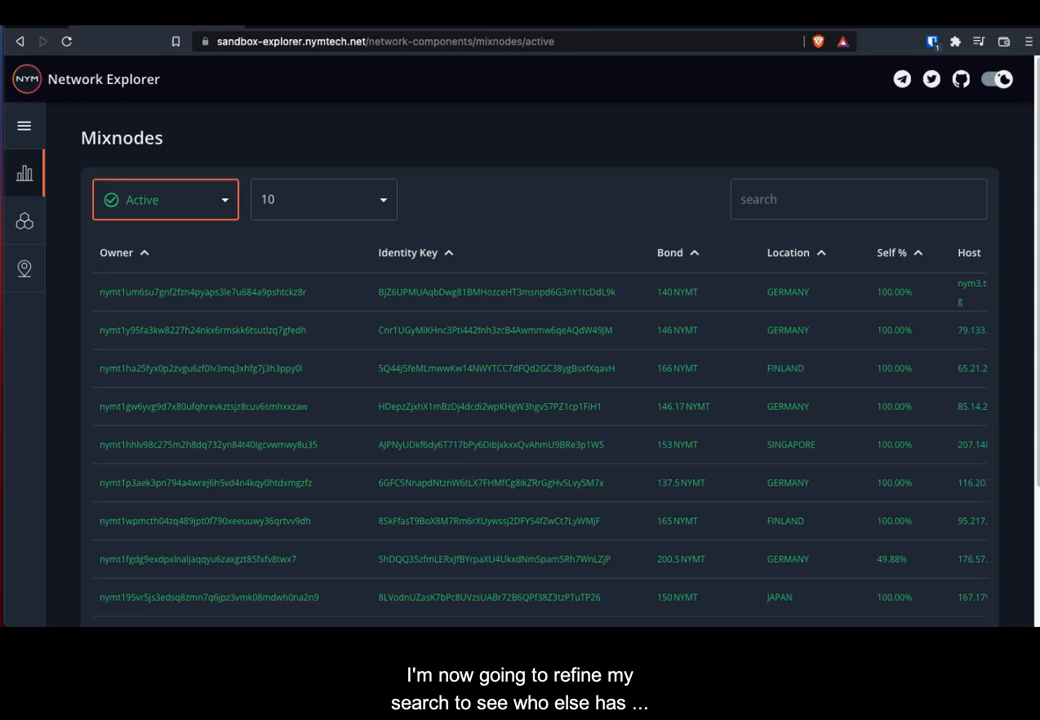
mouse_move(675, 263)
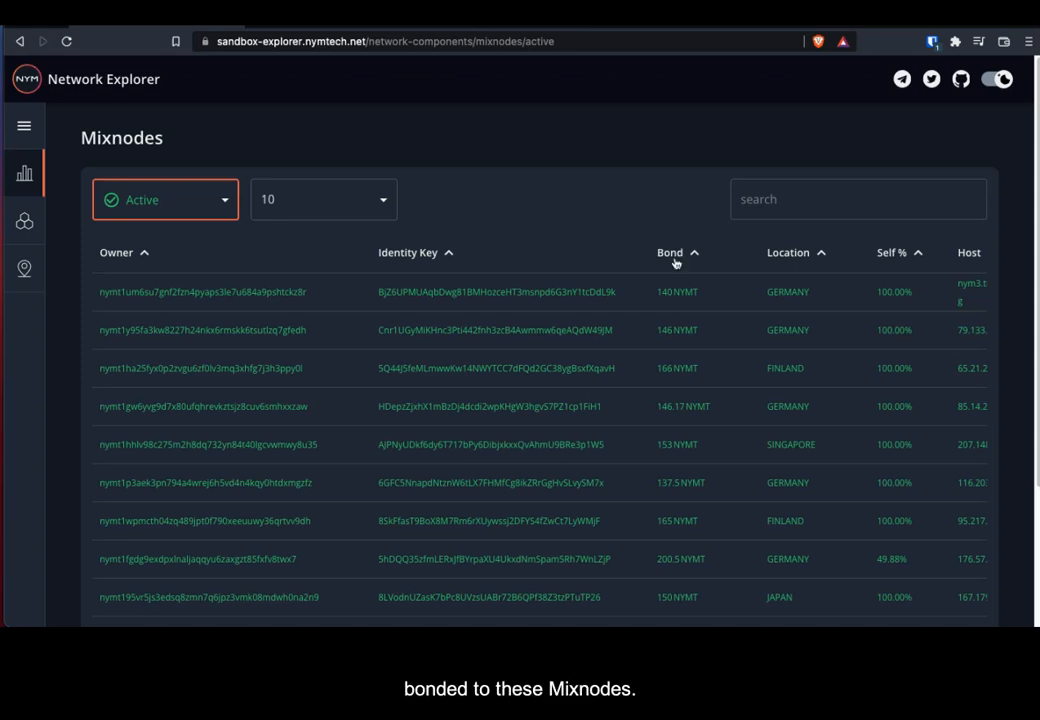
click(669, 252)
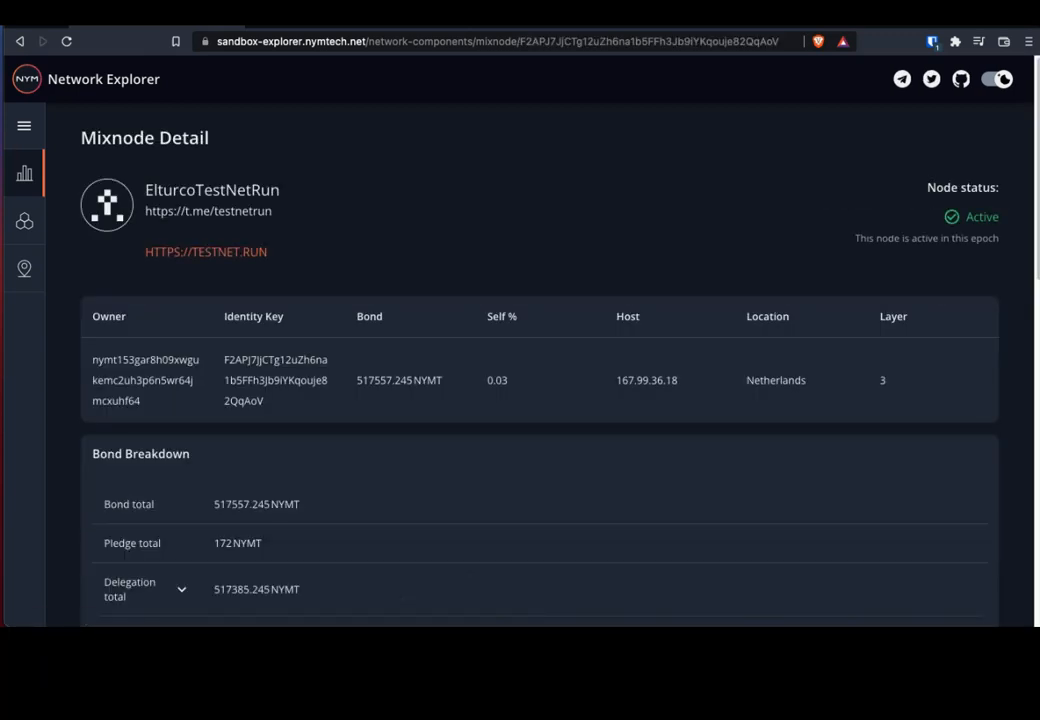
Step: Scroll through the ElturcoTestNetRun detail page to its Mixnode Stats and Uptime story chart
scroll(down, 3)
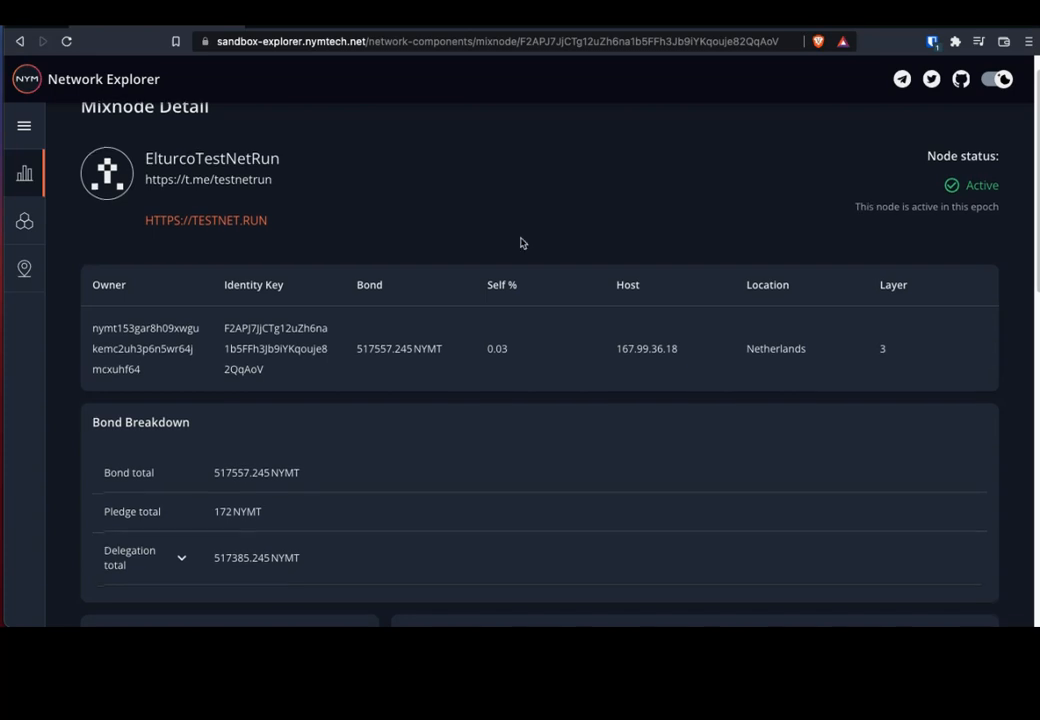
scroll(down, 3)
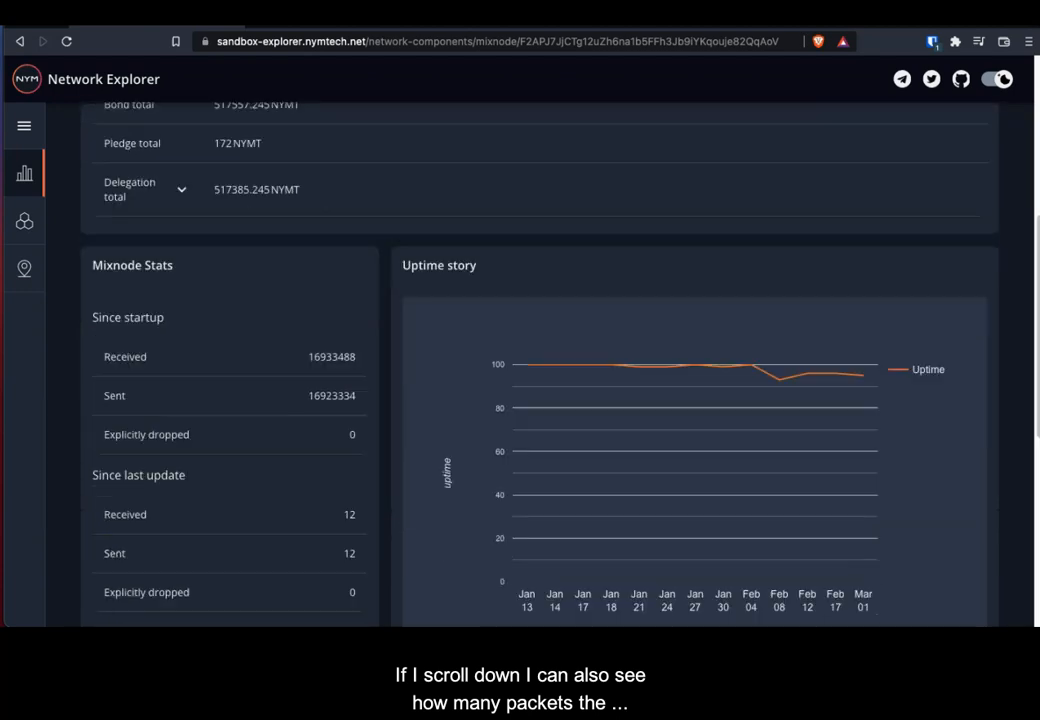
scroll(down, 3)
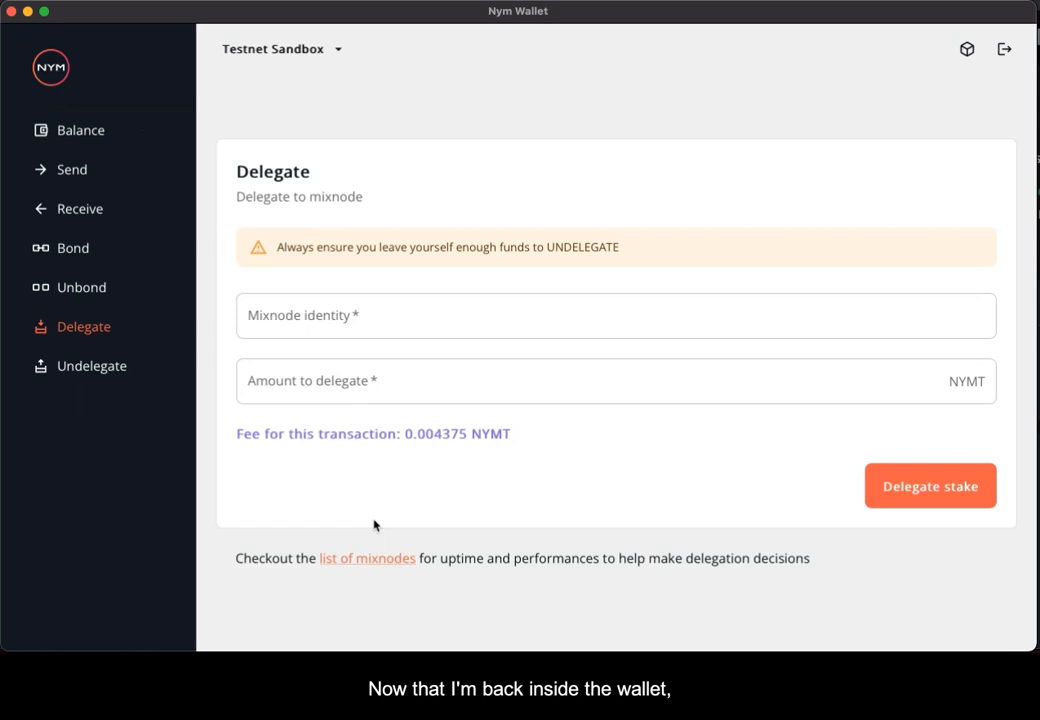
Step: Delegate 500 NYMT to mixnode F2APJ7JjCTg12uZh6na1b5FFh3Jb9iYKqouje82QqAoV and finish the confirmation
text(F2APJ7JjCTg12uZh6na1b5FFh3Jb9iYKqouje82QqAoV)
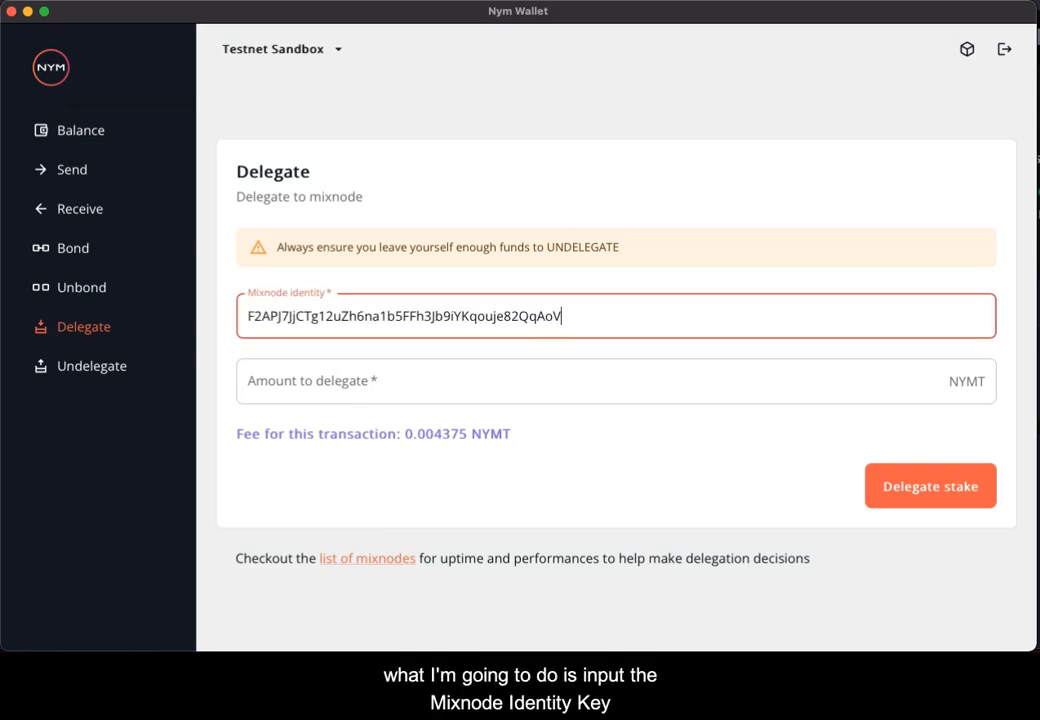
click(615, 381)
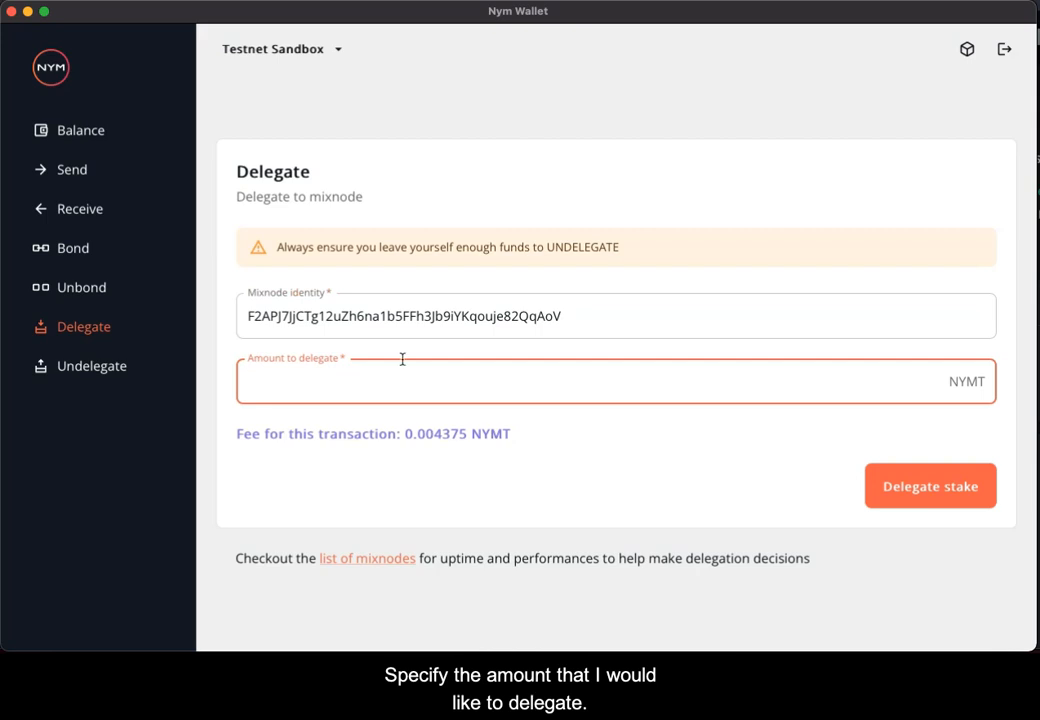
text(500)
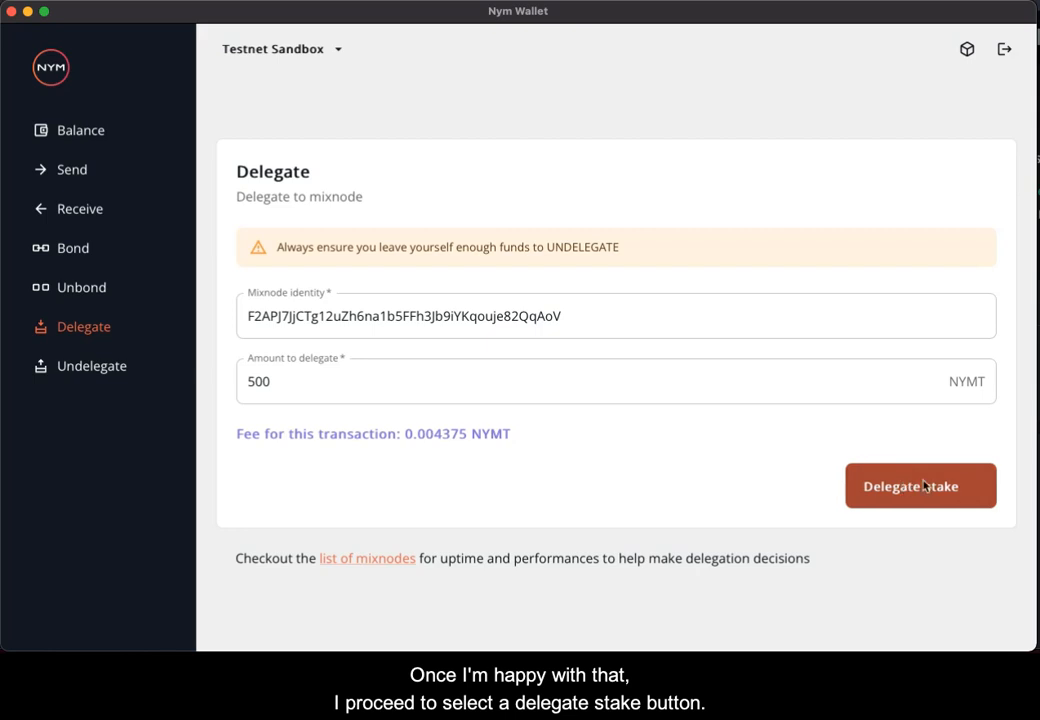
click(919, 486)
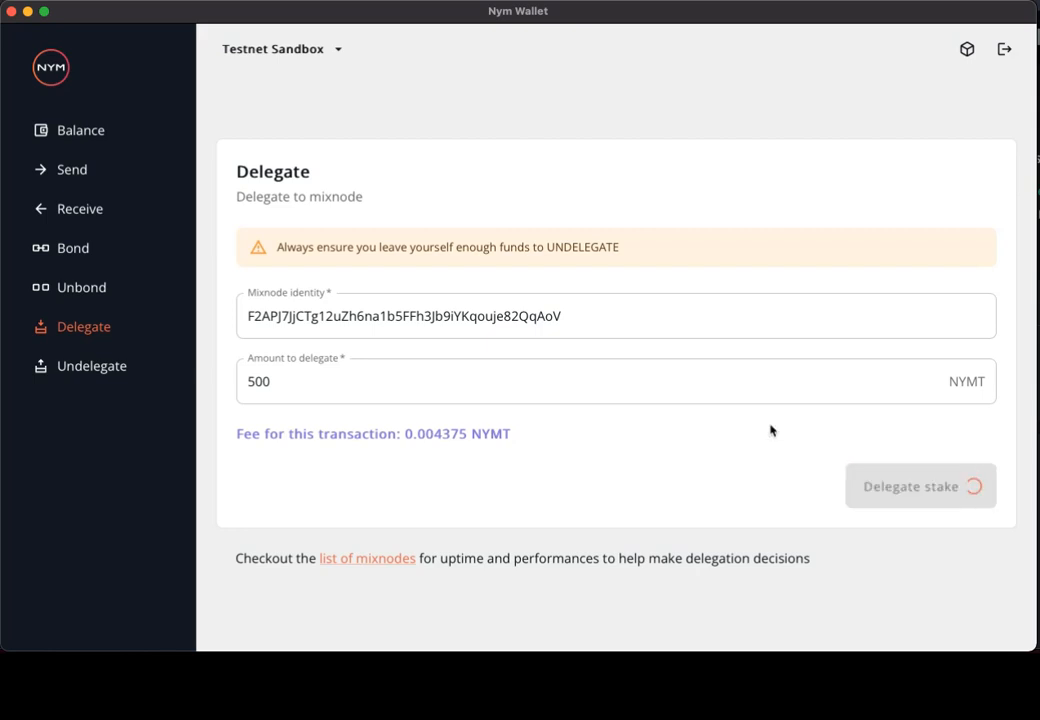
click(917, 486)
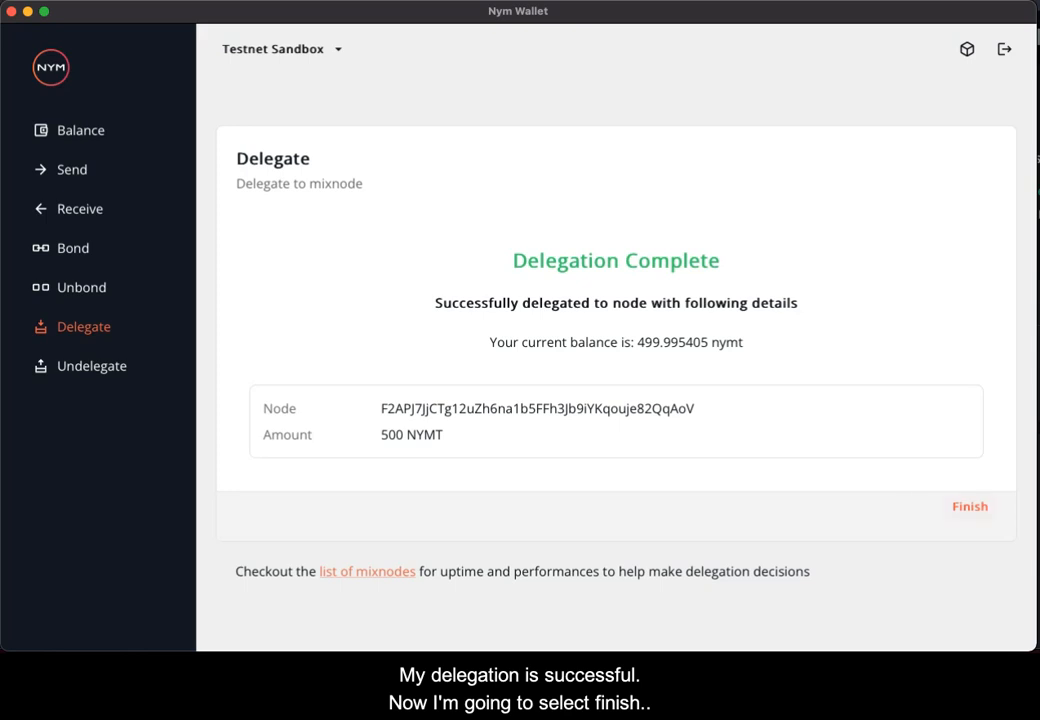
click(968, 506)
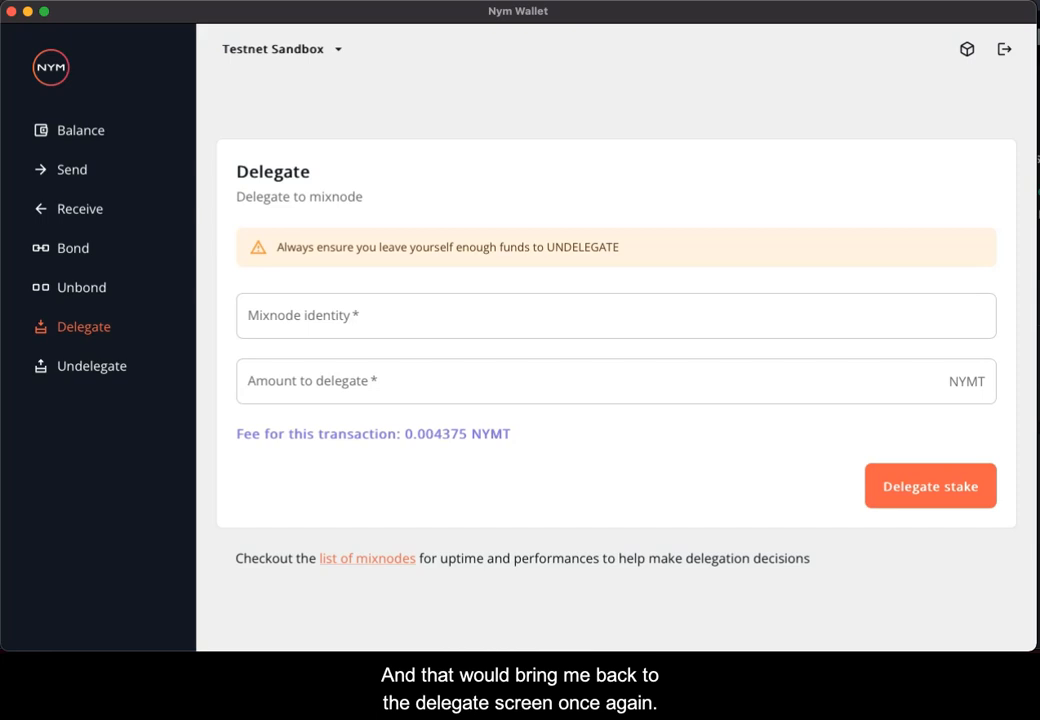
mouse_move(407, 543)
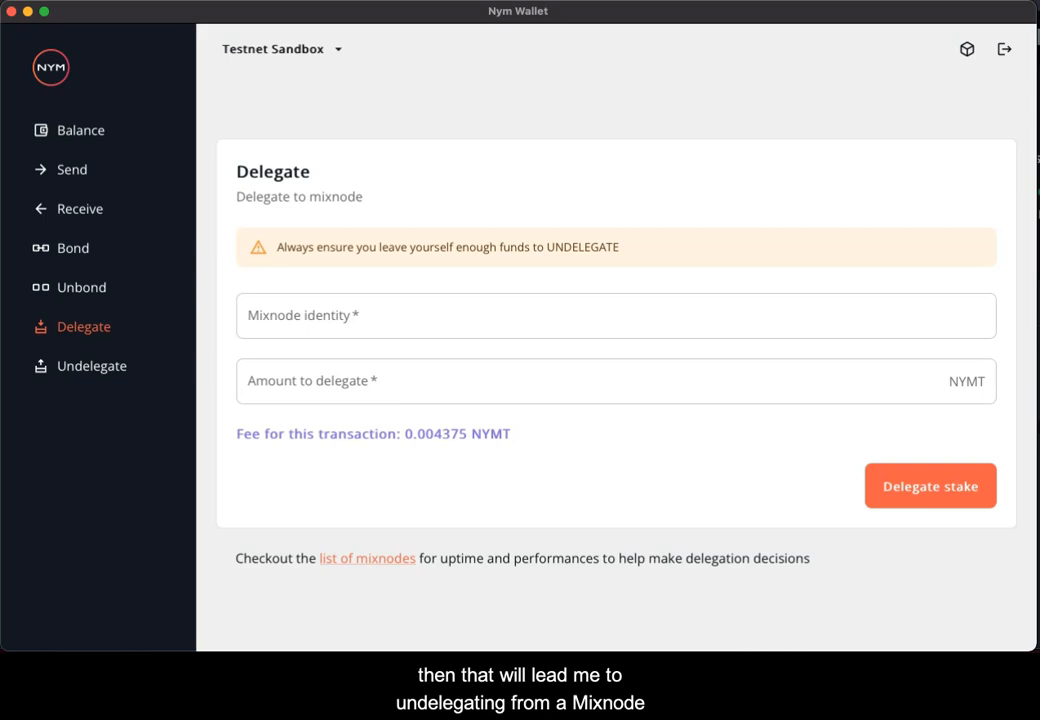
Step: Delegate 100 NYMT to mixnode 7nUQBV8LMuWKaZcJdHWSFbjatMos2sSRrW7NAhbawCUb and finish the confirmation
text(7nUQBV8LMuWKaZcJdHWSFbjatMos2sSRrW7NAhbawCUb)
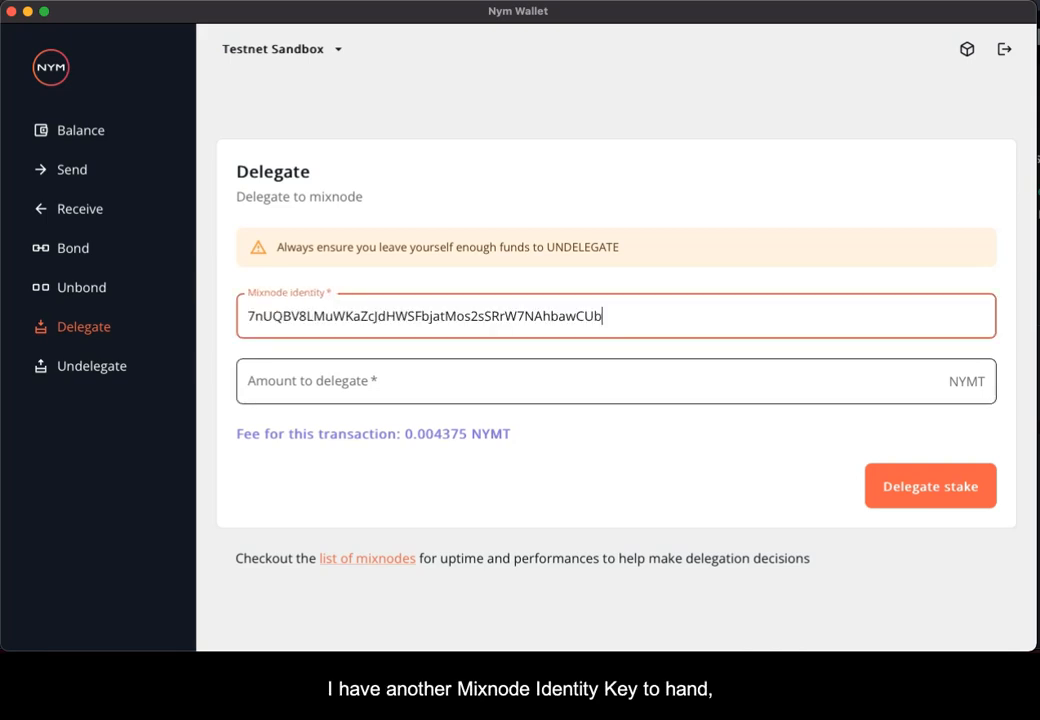
click(615, 381)
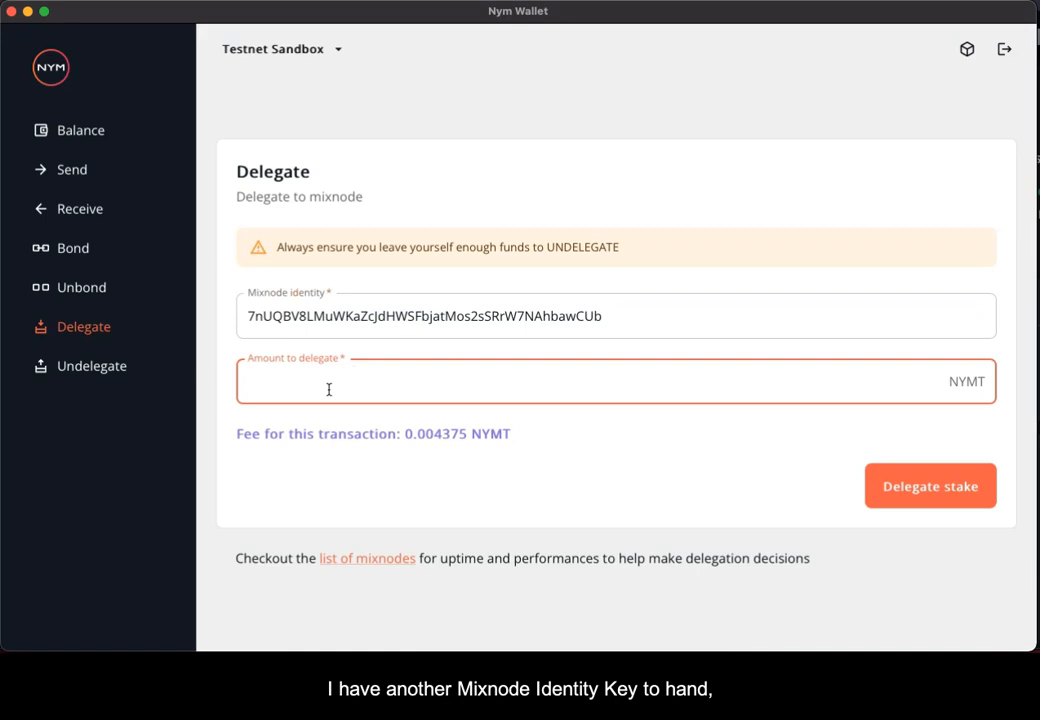
text(100)
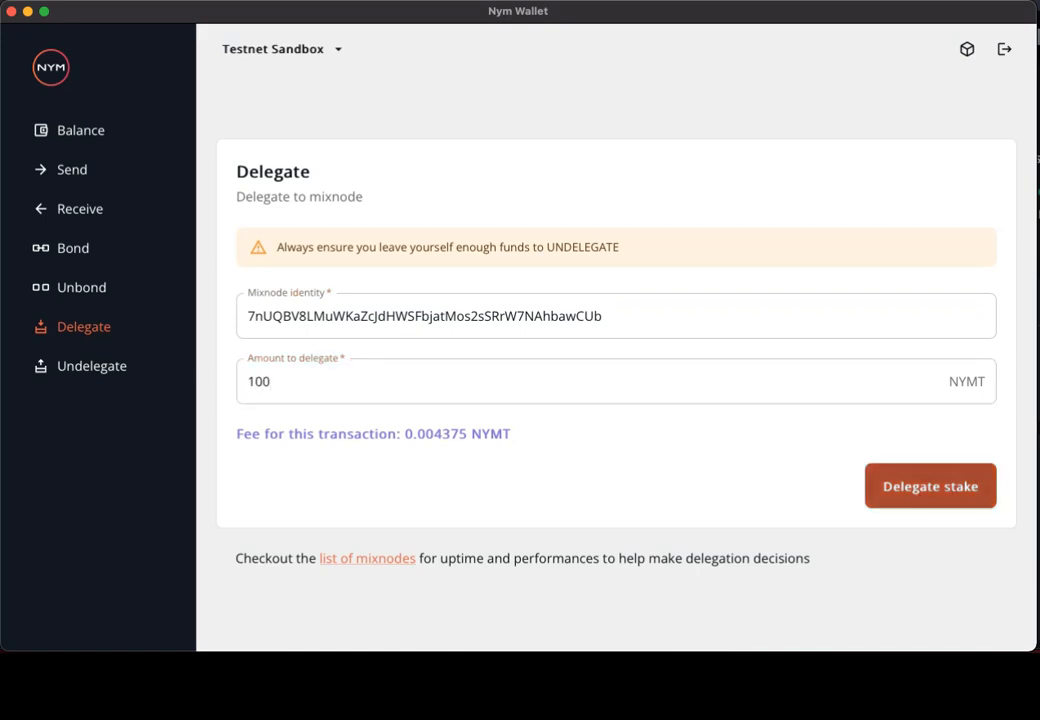
click(929, 486)
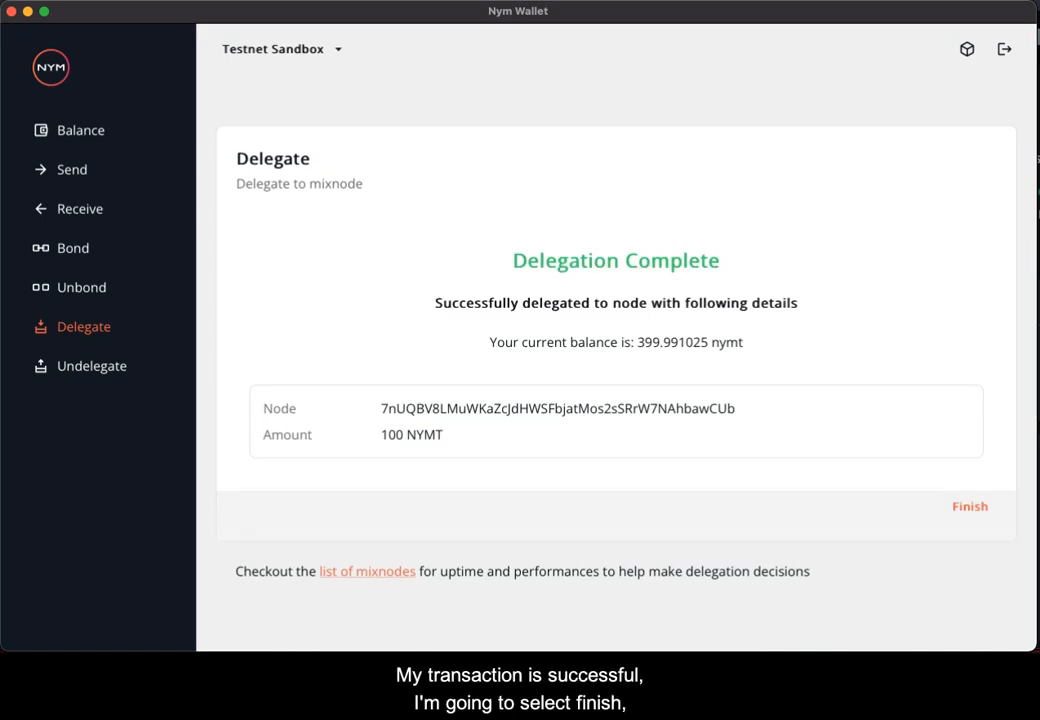
click(968, 506)
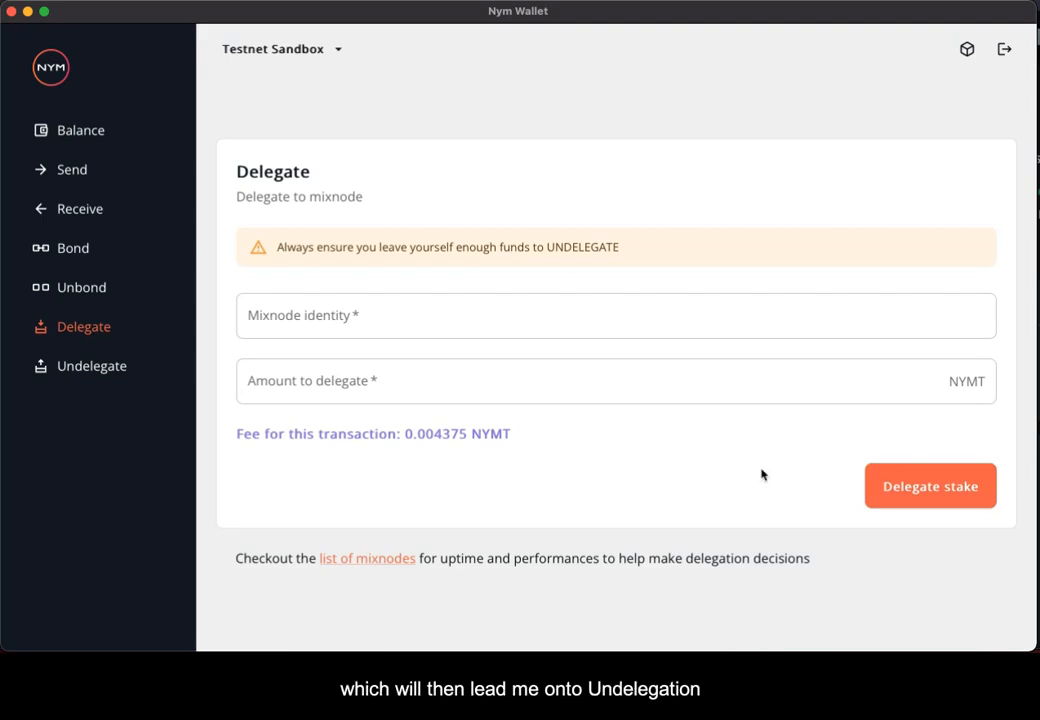
click(92, 365)
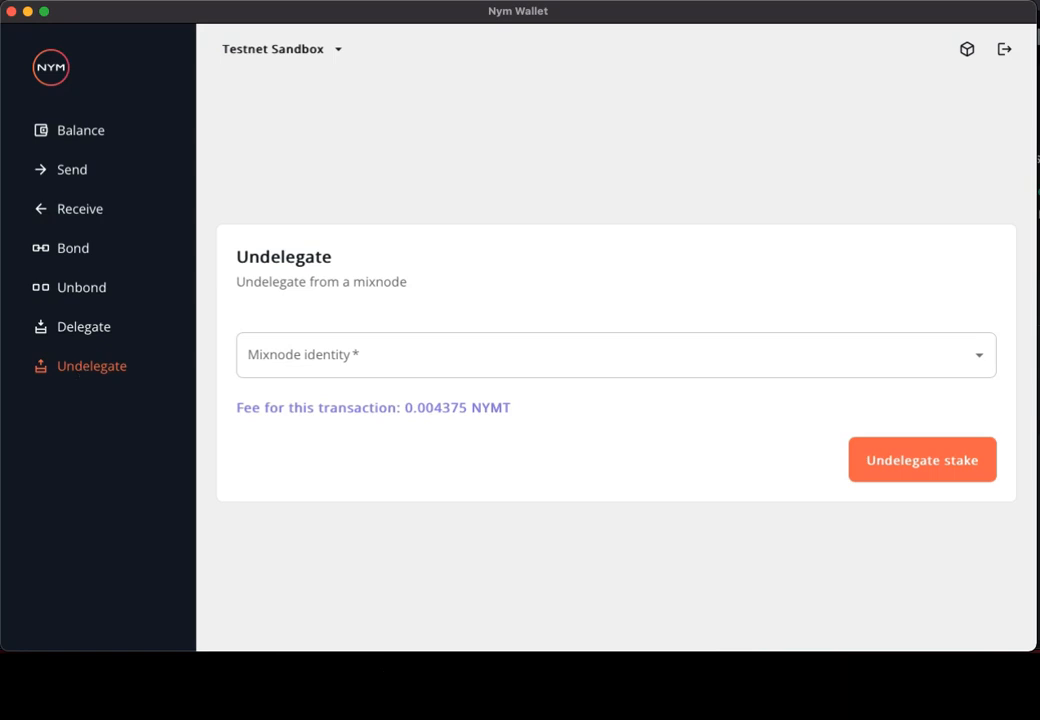
mouse_move(259, 541)
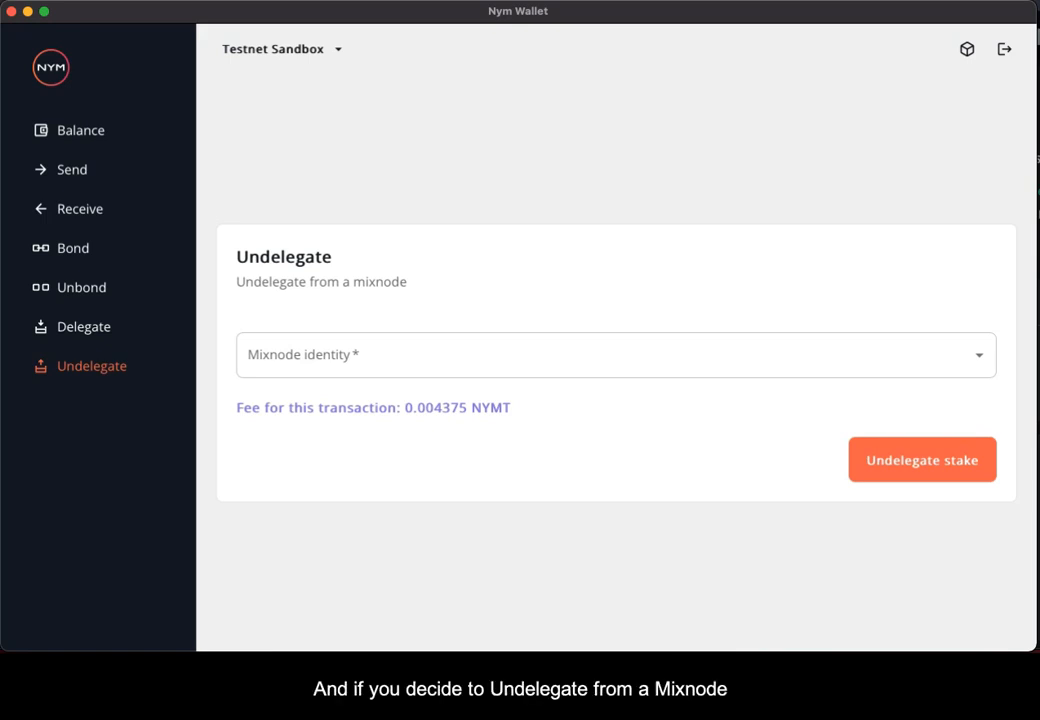
mouse_move(357, 590)
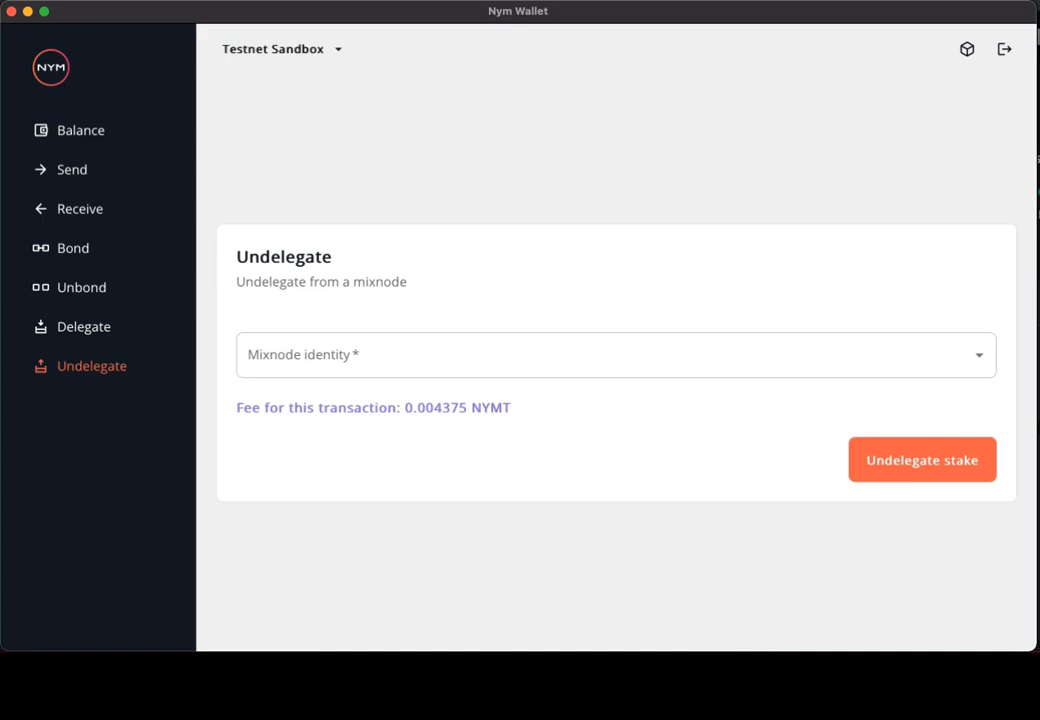
Step: Undelegate the stake from mixnode 7nUQBV8L… and view the 499.986999 NYMT balance
click(615, 354)
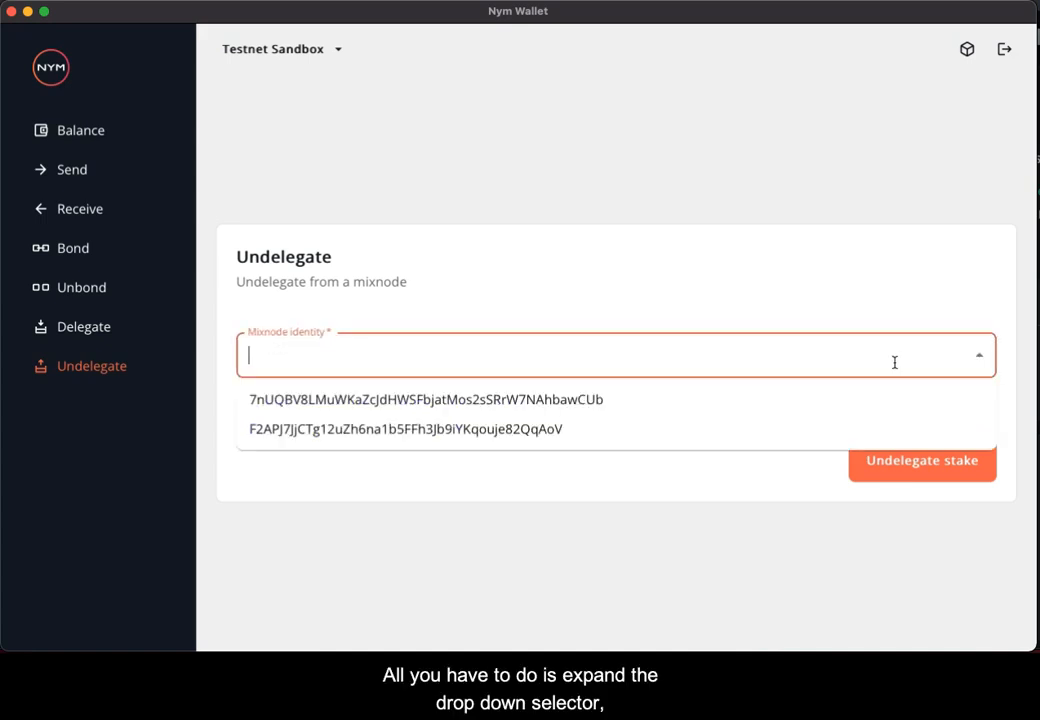
mouse_move(566, 399)
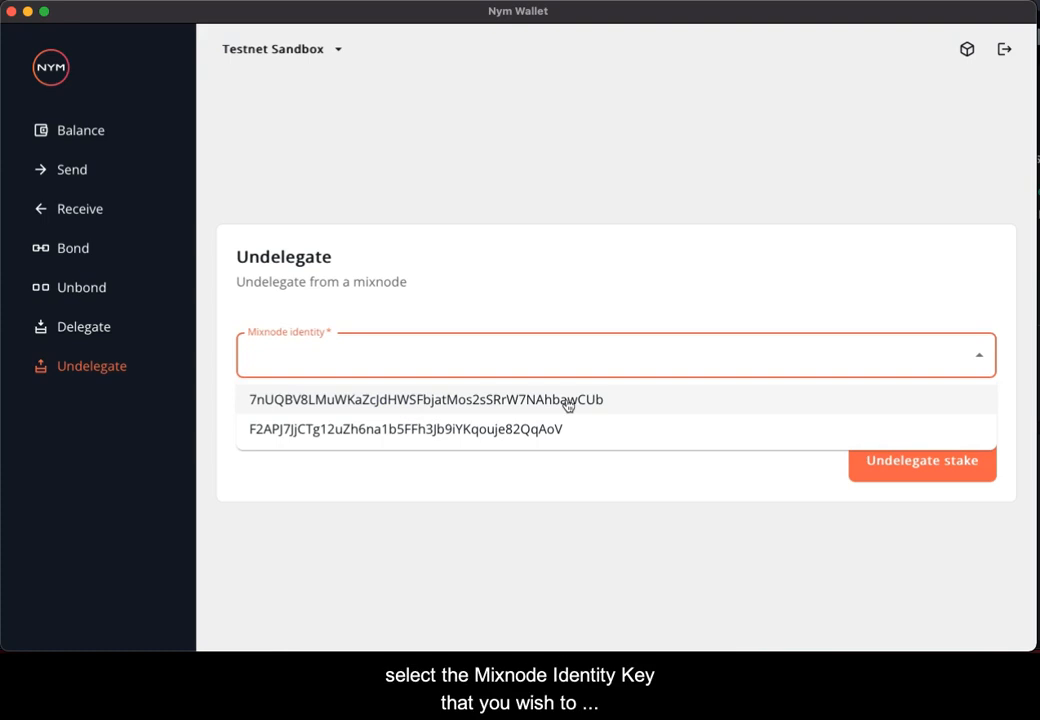
mouse_move(568, 405)
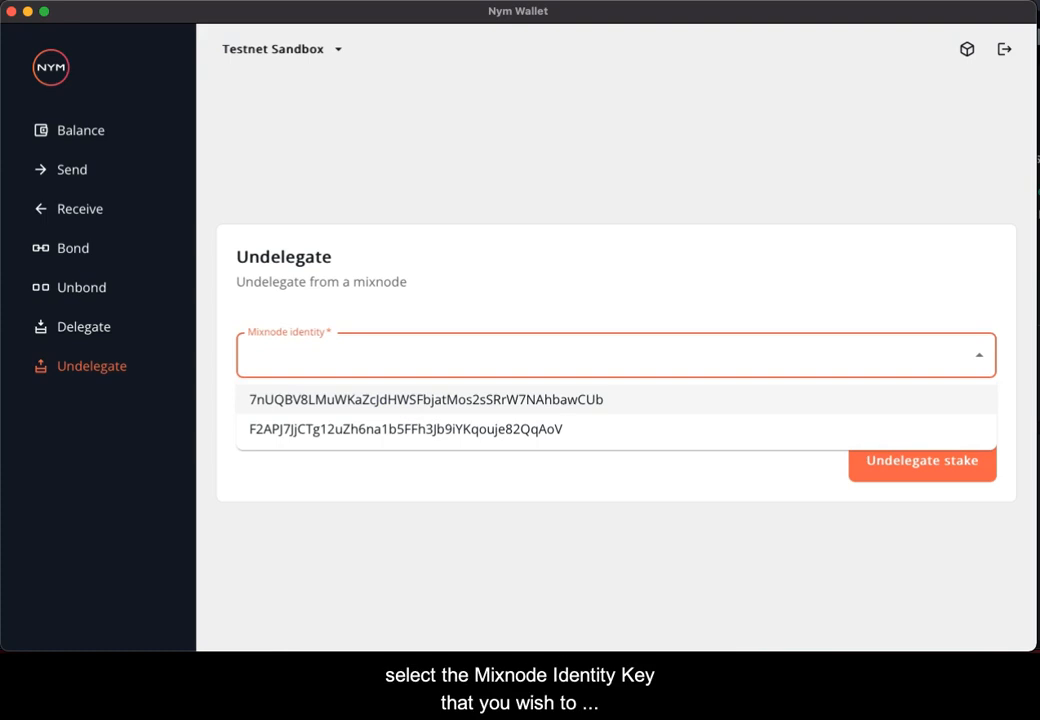
click(426, 399)
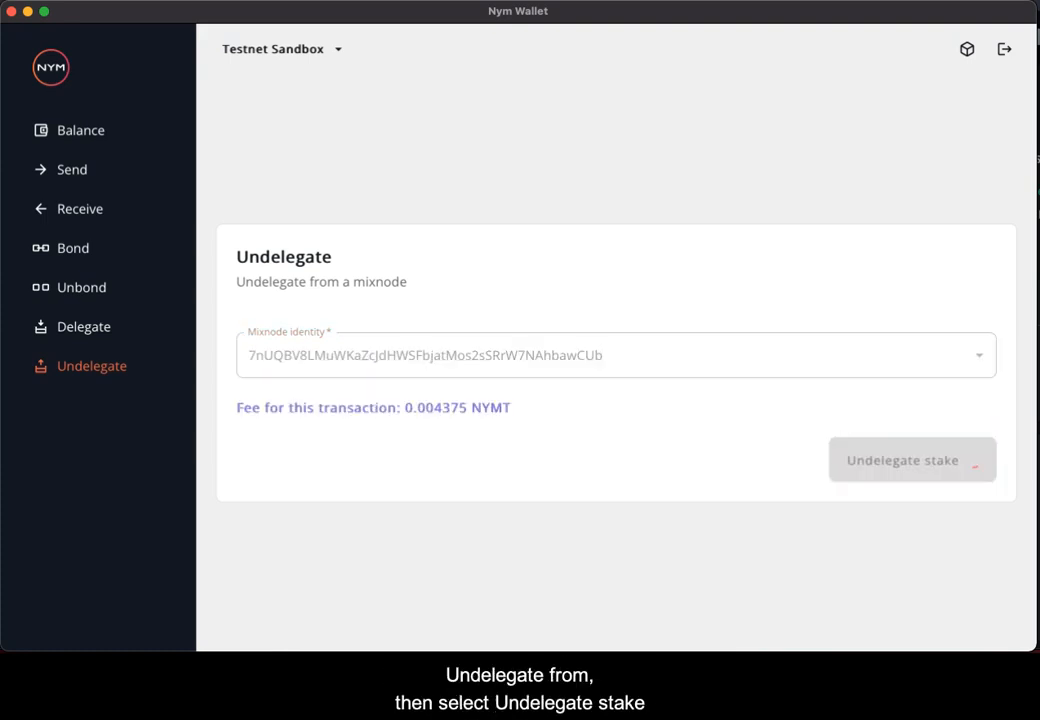
click(902, 460)
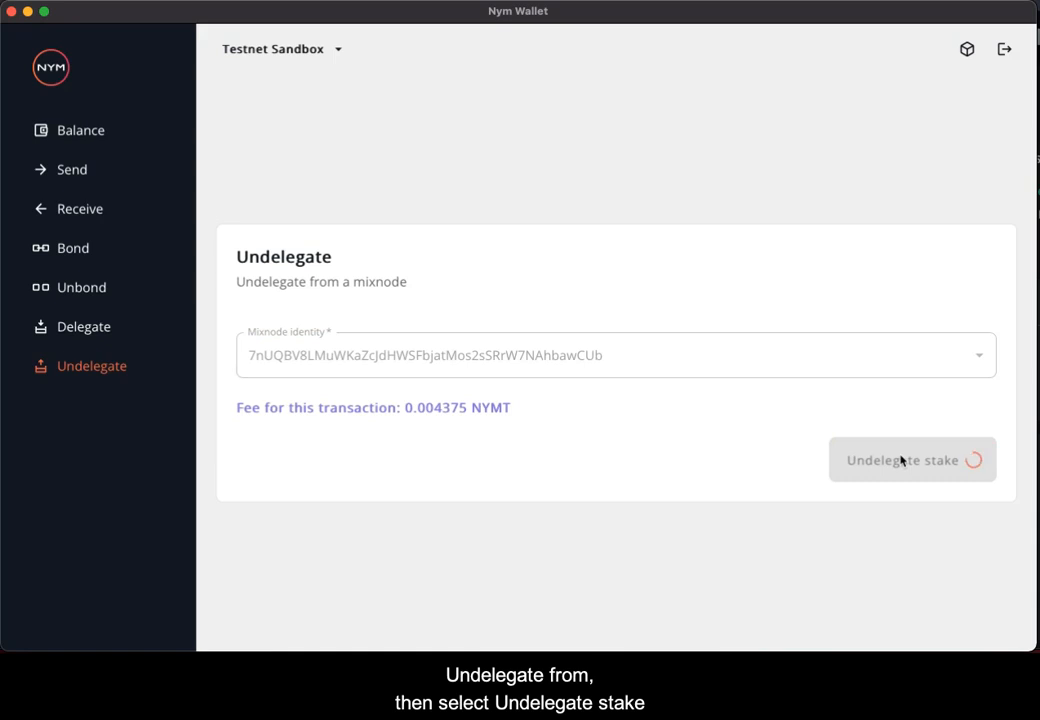
click(911, 460)
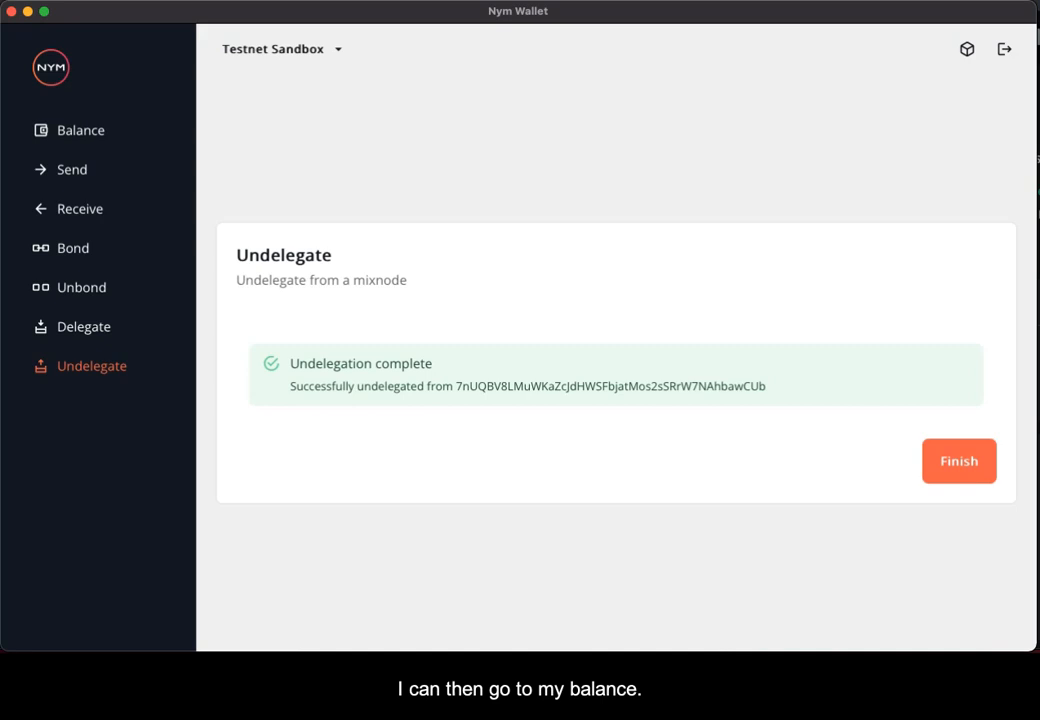
click(957, 461)
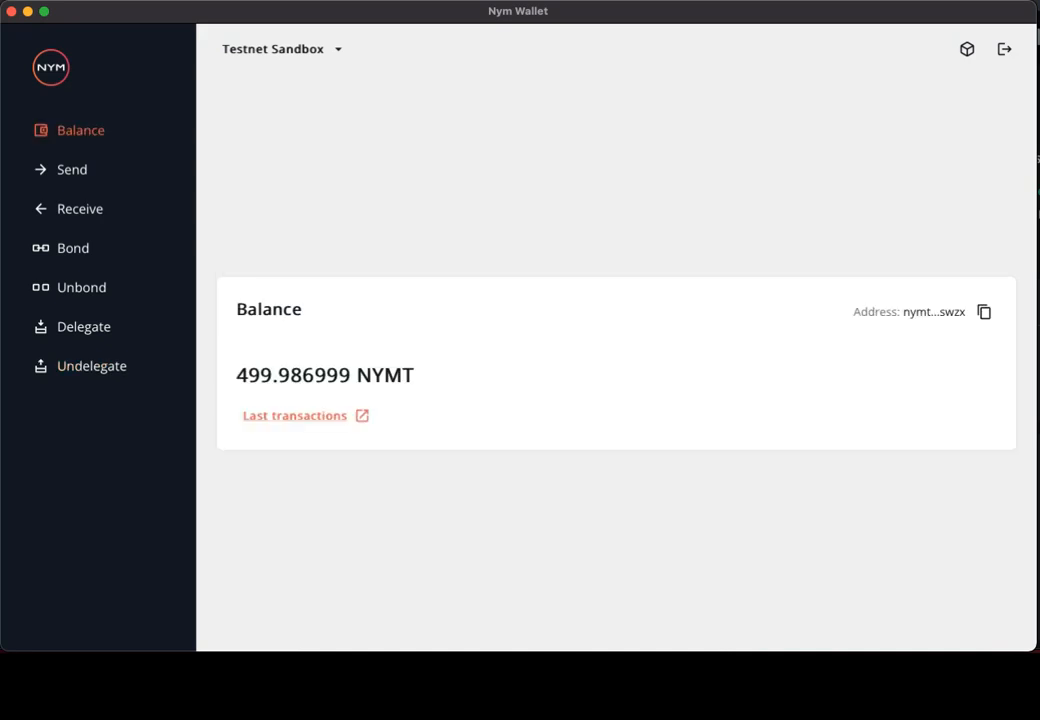